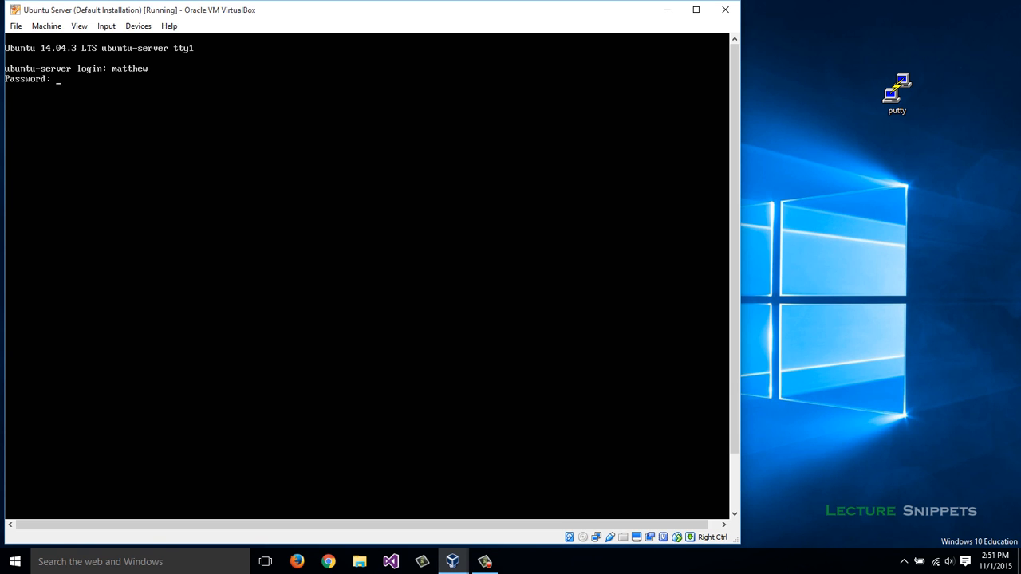
Log into the Ubuntu server and run sudo apt-get update to refresh package lists.
{"action": "key", "text": "Return"}
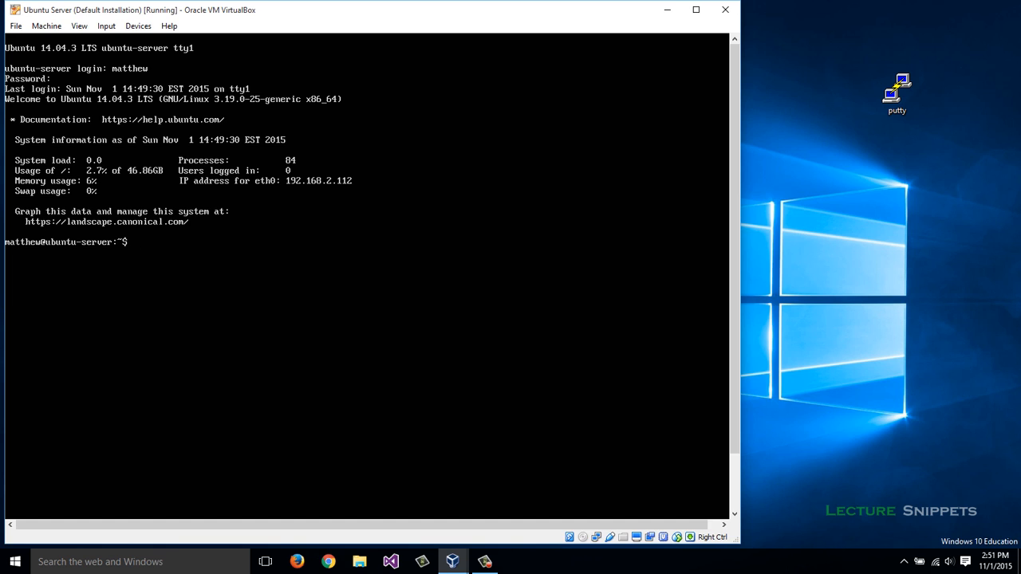
{"action": "type", "text": "sudo"}
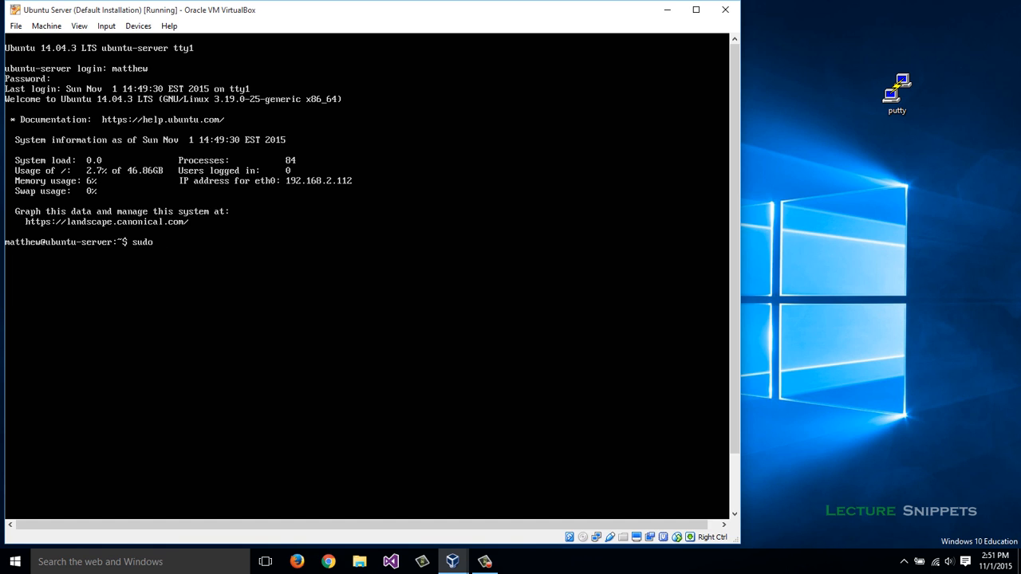
{"action": "type", "text": "apt-g"}
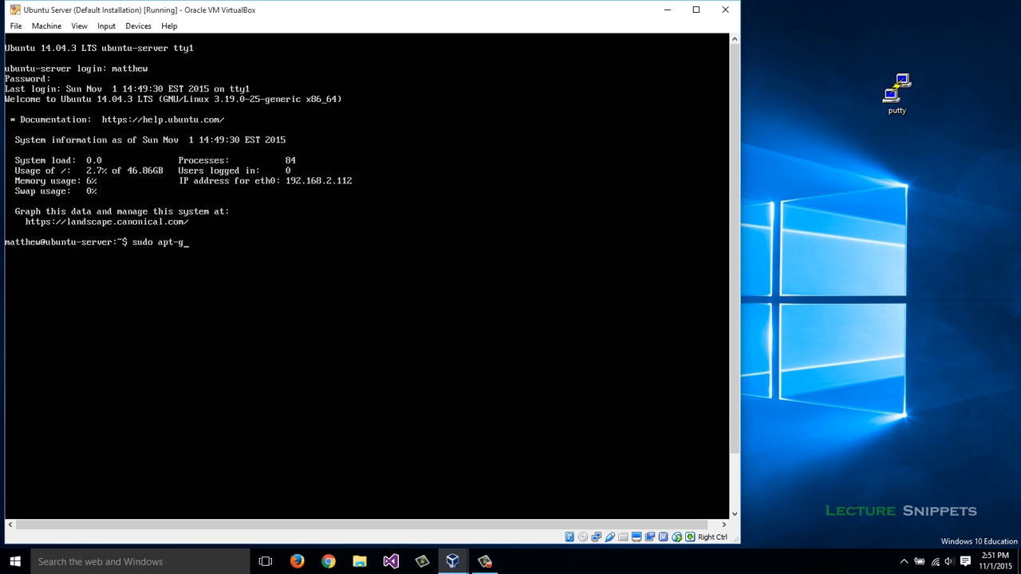
{"action": "key", "text": "Return"}
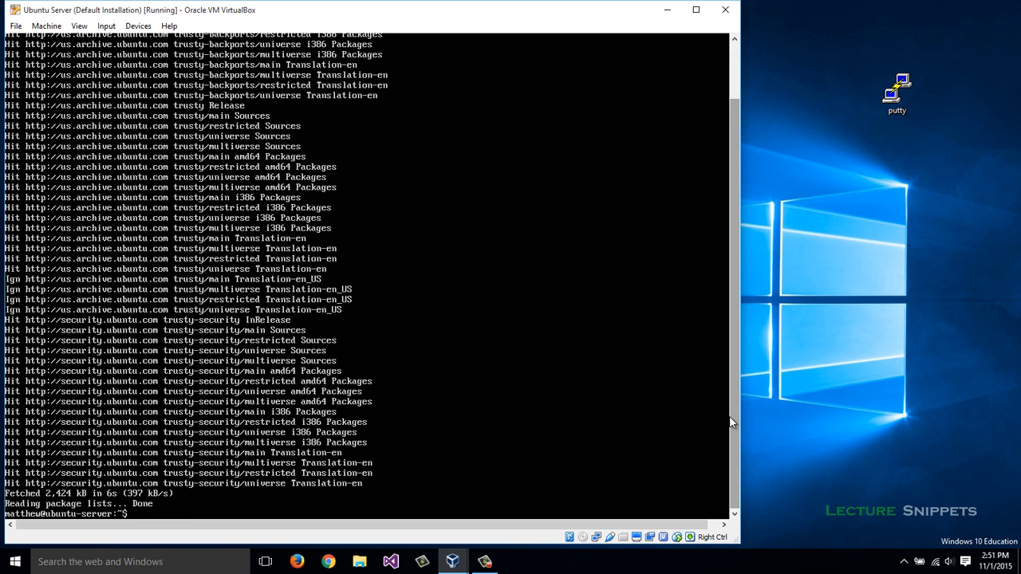
Run sudo apt-get install openssh-server and confirm with Y.
{"action": "type", "text": "sudo apt-"}
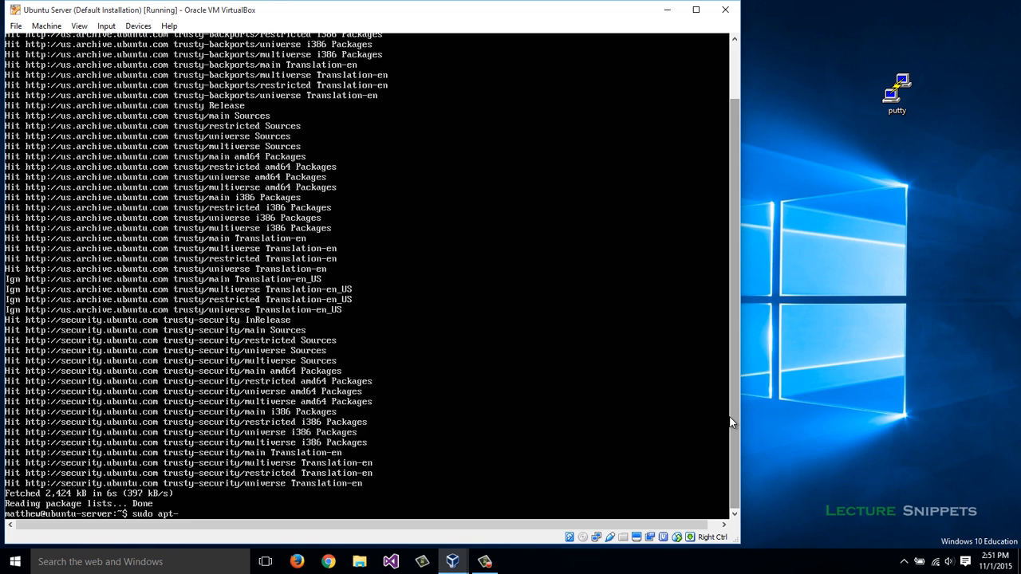
{"action": "type", "text": "get install"}
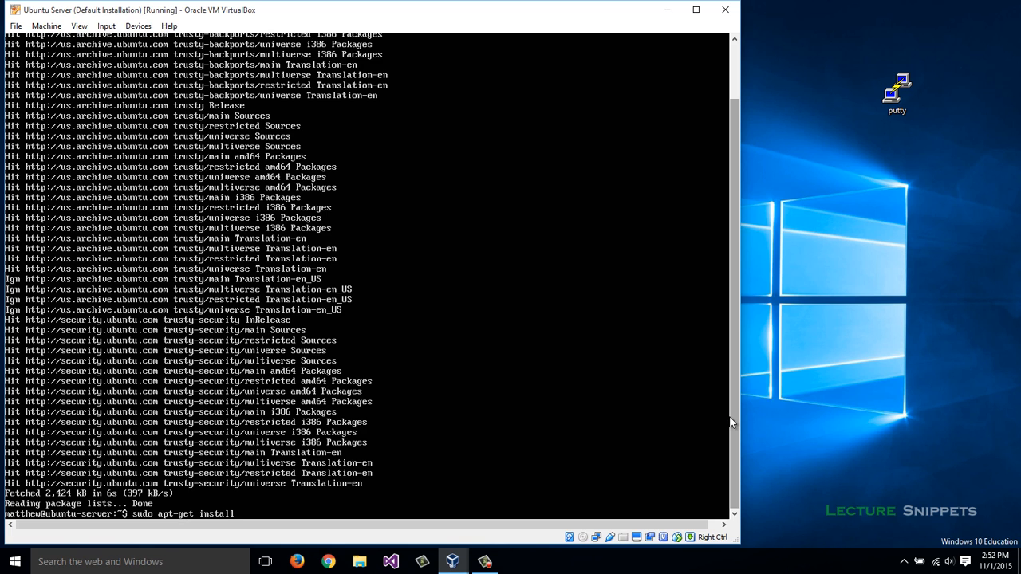
{"action": "type", "text": "open"}
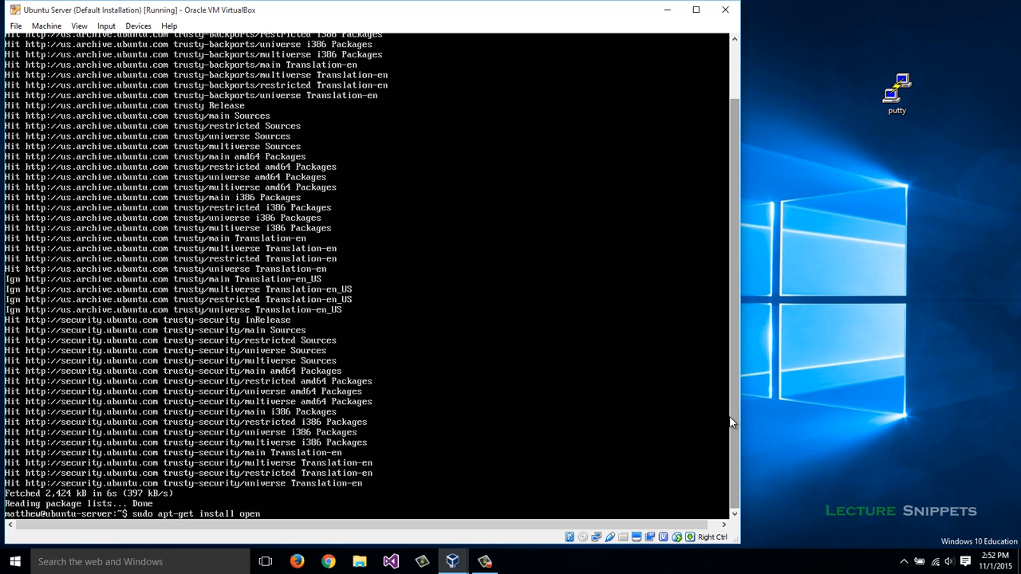
{"action": "type", "text": "ssh-"}
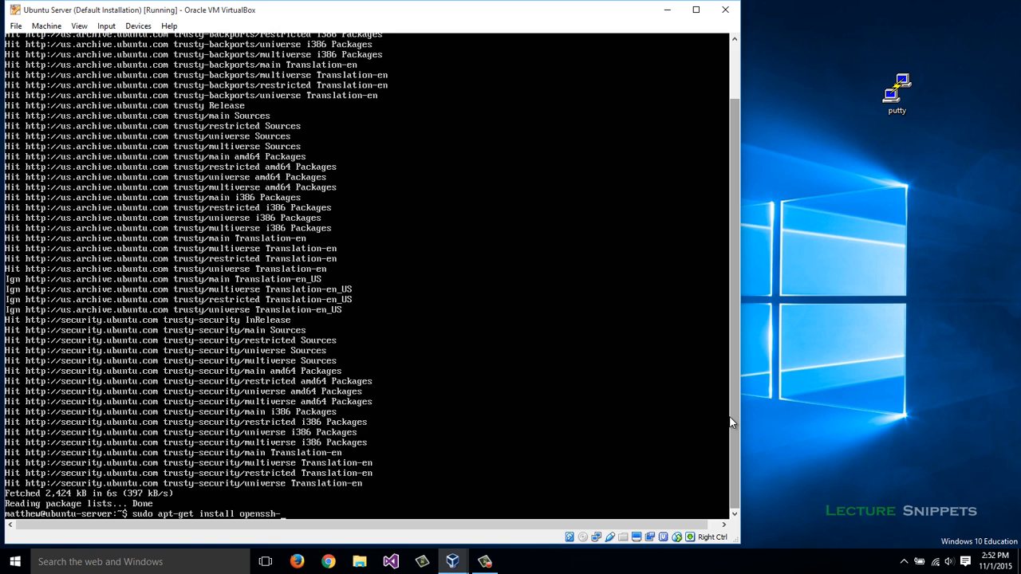
{"action": "type", "text": "server"}
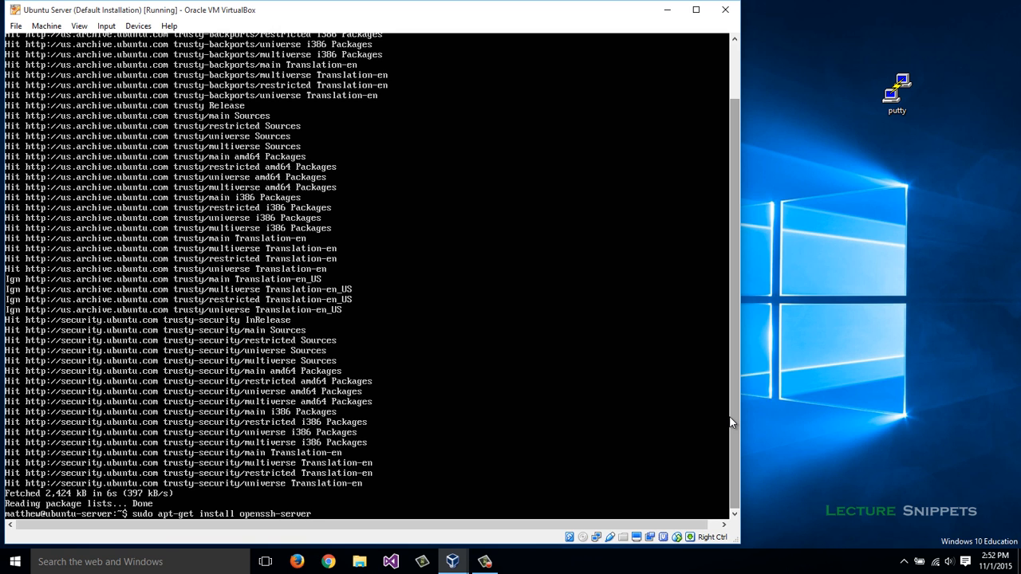
{"action": "key", "text": "Return"}
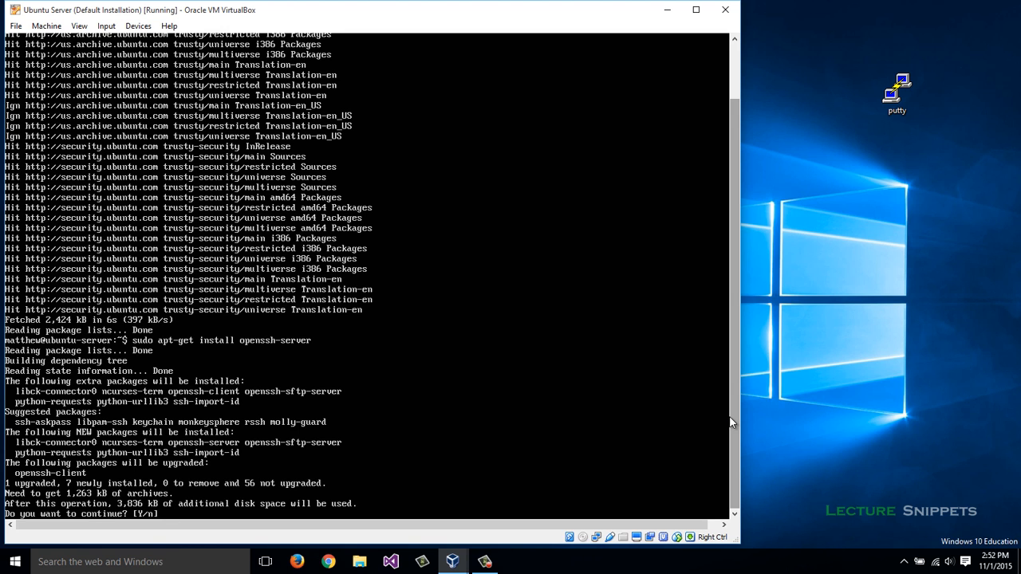
{"action": "type", "text": "Y"}
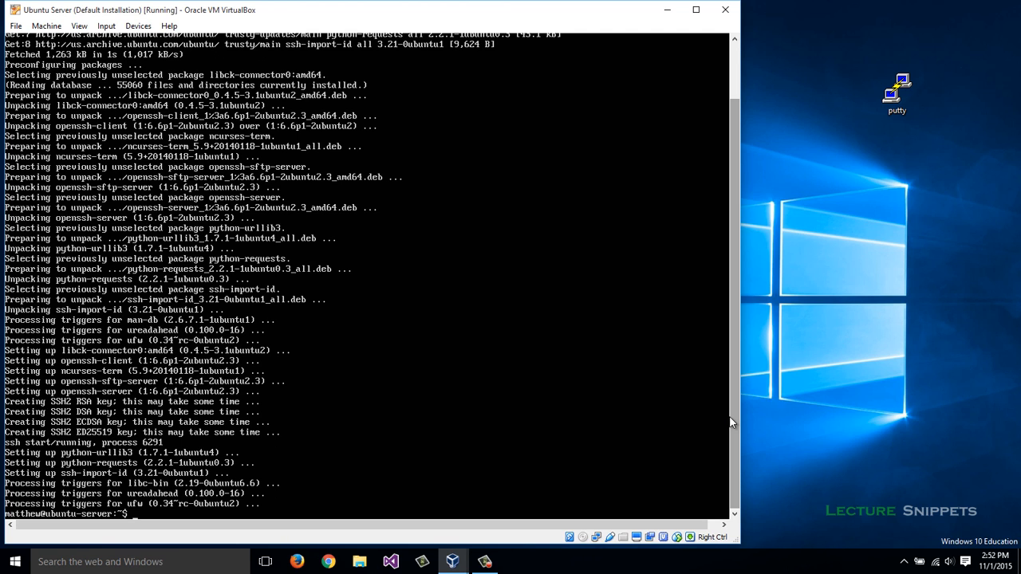
Run ifconfig to see eth0's IP address 192.168.2.112.
{"action": "type", "text": "ifconfi"}
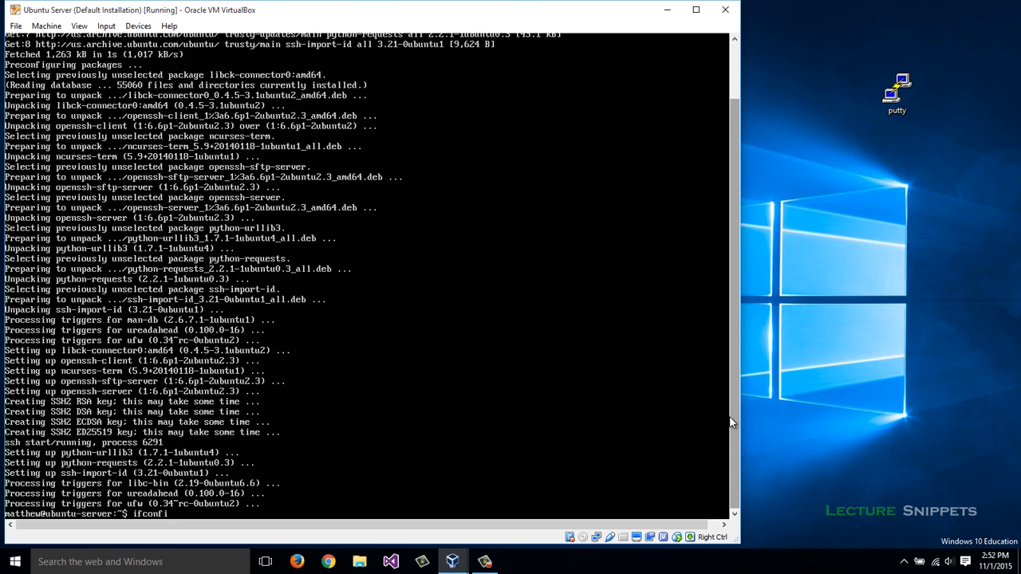
{"action": "key", "text": "Return"}
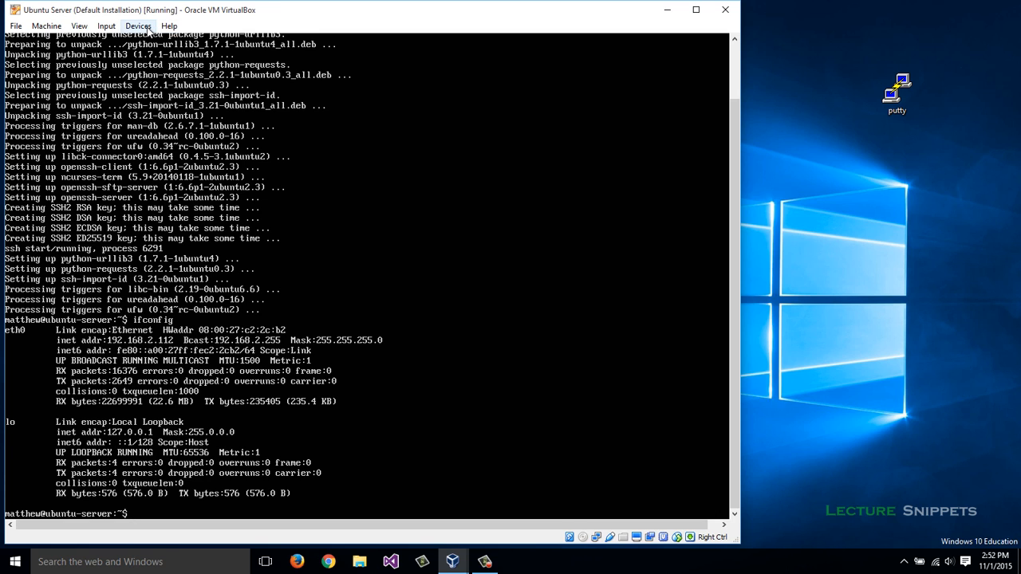
{"action": "left_click", "coordinate": [138, 26]}
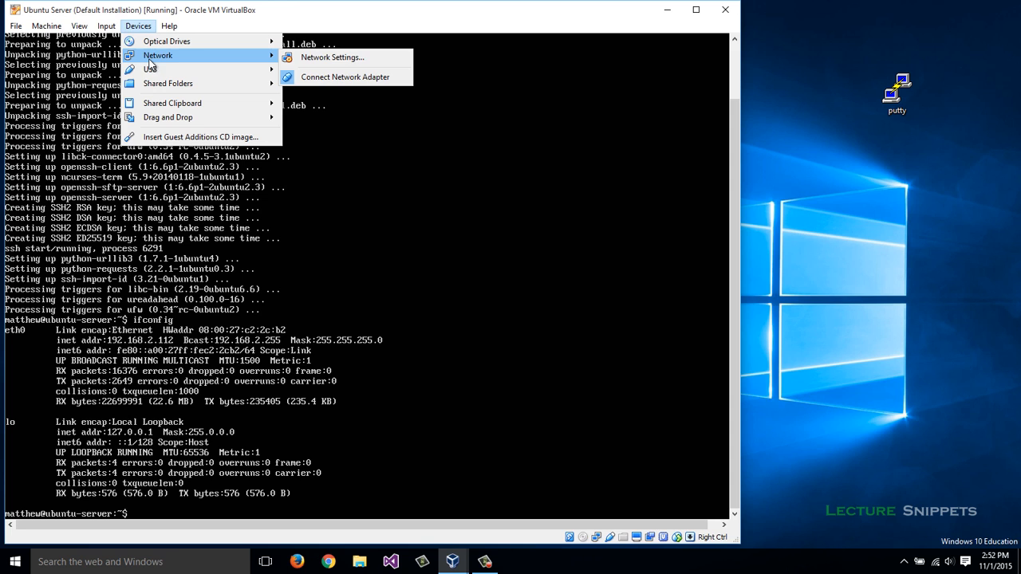
{"action": "left_click", "coordinate": [331, 56]}
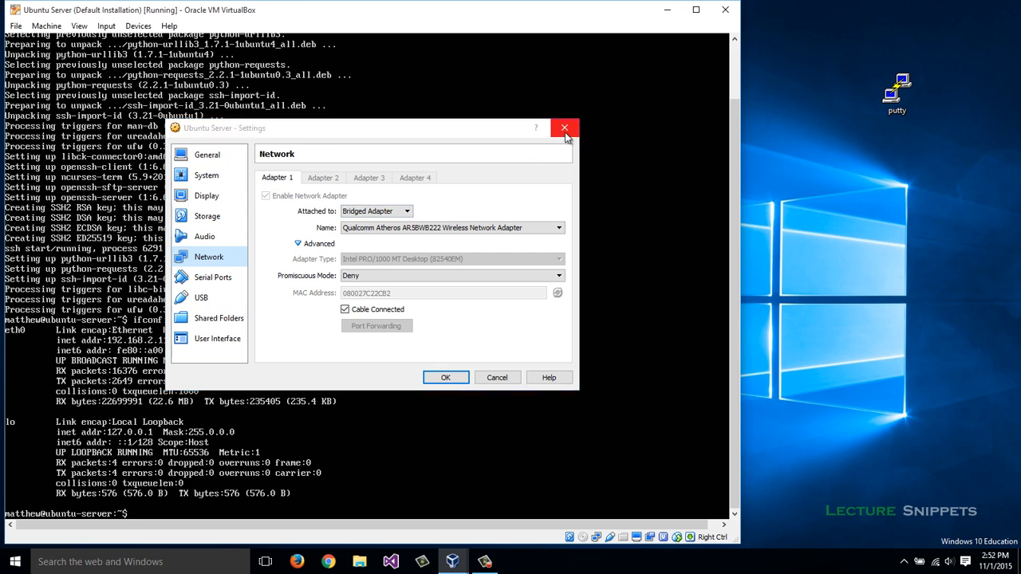
{"action": "left_click", "coordinate": [564, 128]}
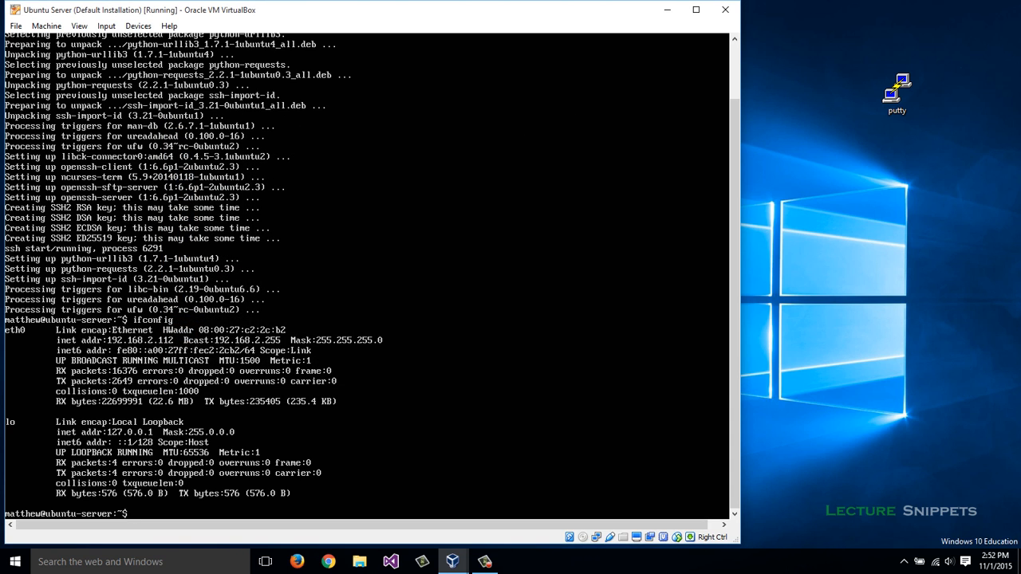
{"action": "mouse_move", "coordinate": [892, 343]}
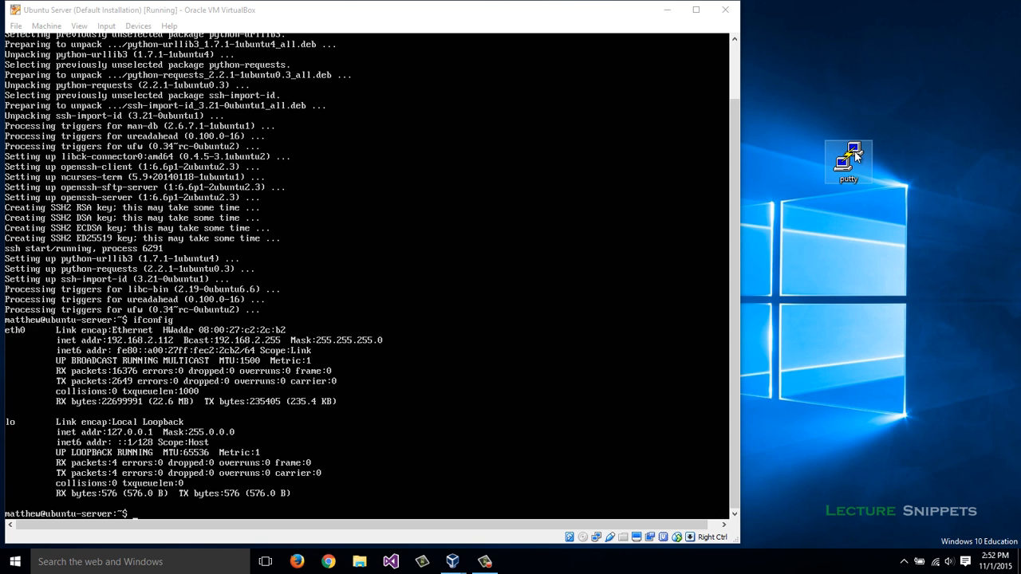
{"action": "mouse_move", "coordinate": [848, 162]}
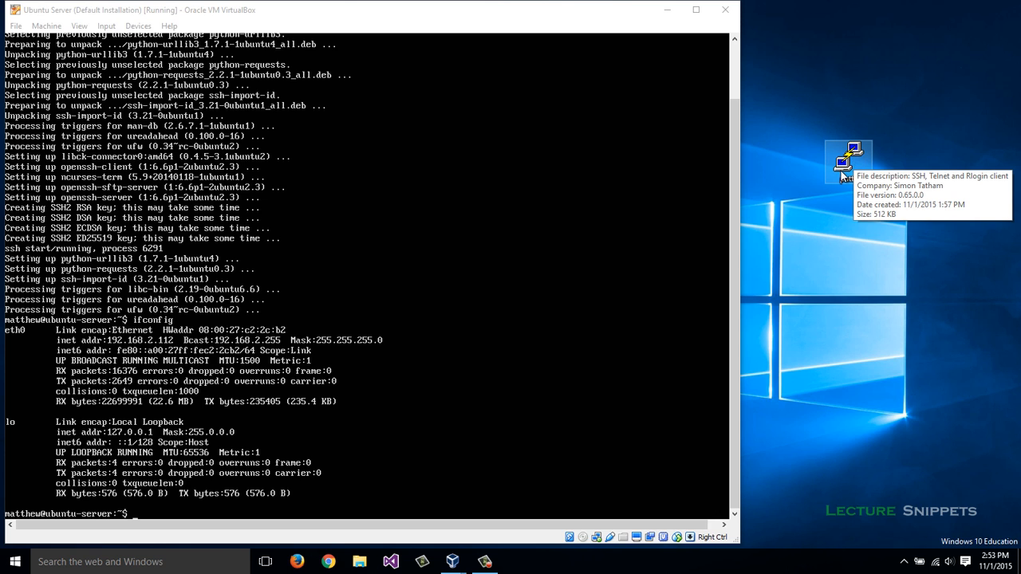
Launch PuTTY and open an SSH connection to 192.168.2.112.
{"action": "double_click", "coordinate": [848, 159]}
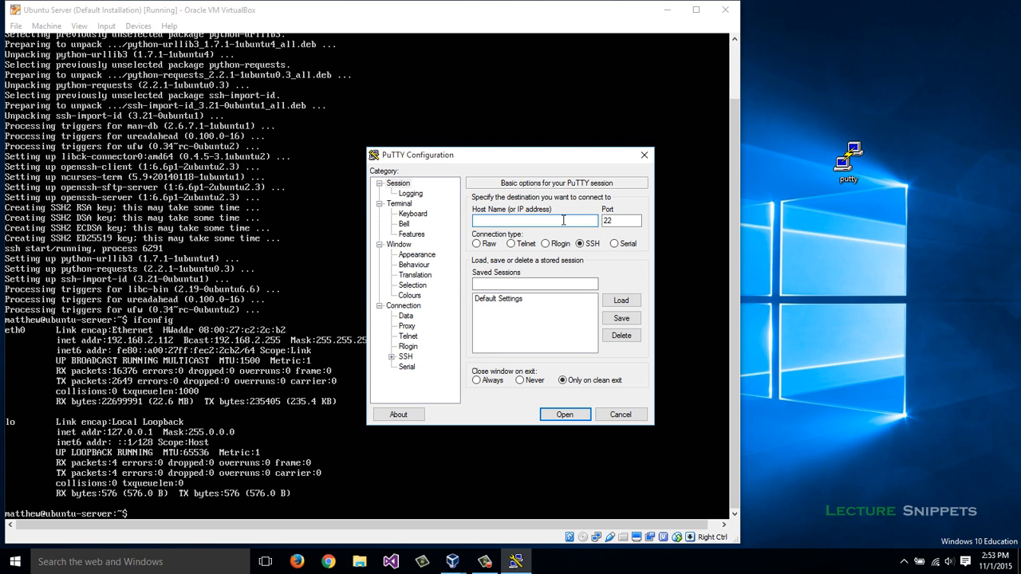
{"action": "type", "text": "192.168.2"}
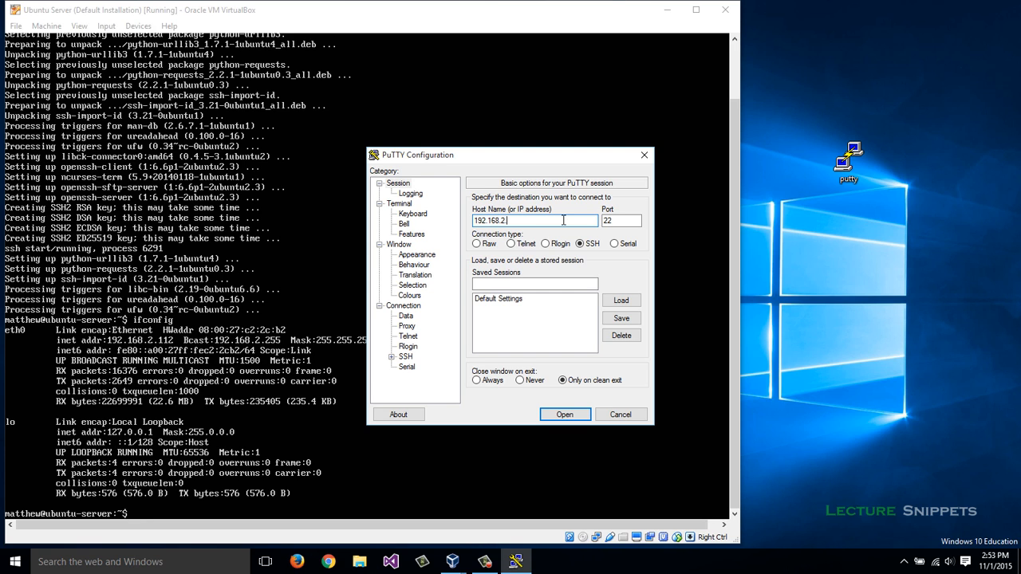
{"action": "type", "text": ".112"}
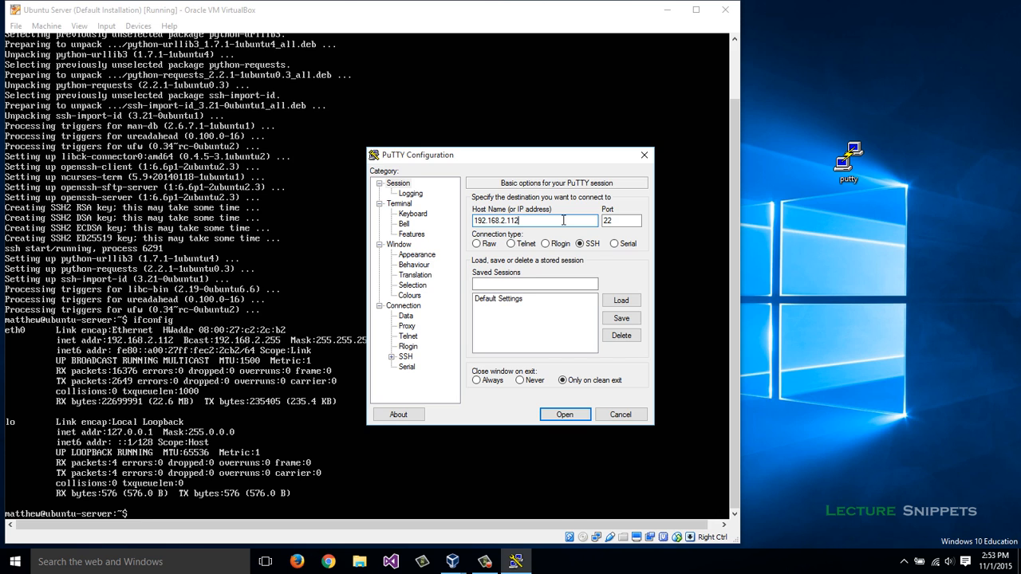
{"action": "left_click", "coordinate": [564, 414]}
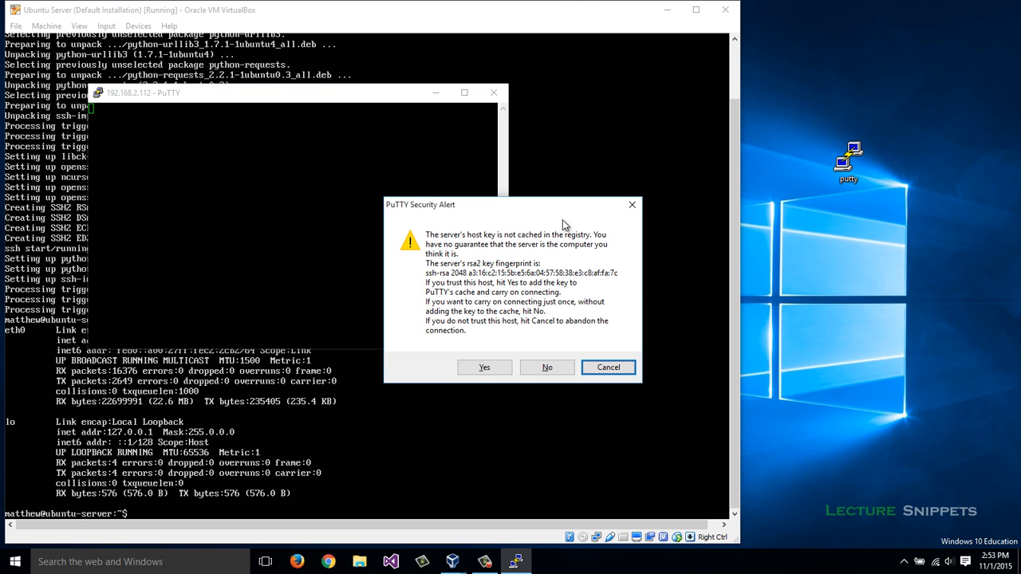
{"action": "mouse_move", "coordinate": [488, 323]}
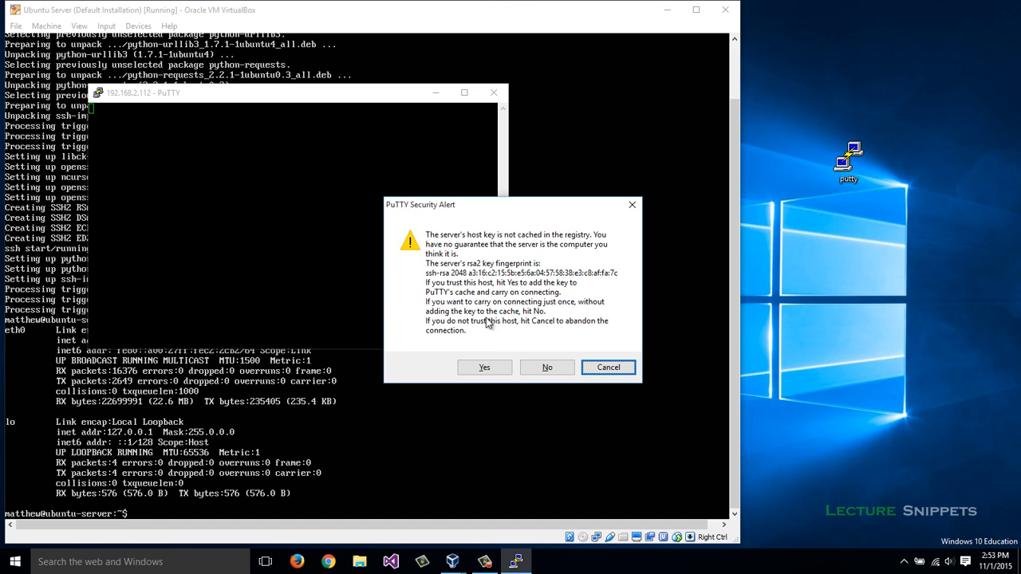
Accept the host key and log in as matthew with the password.
{"action": "left_click", "coordinate": [484, 367]}
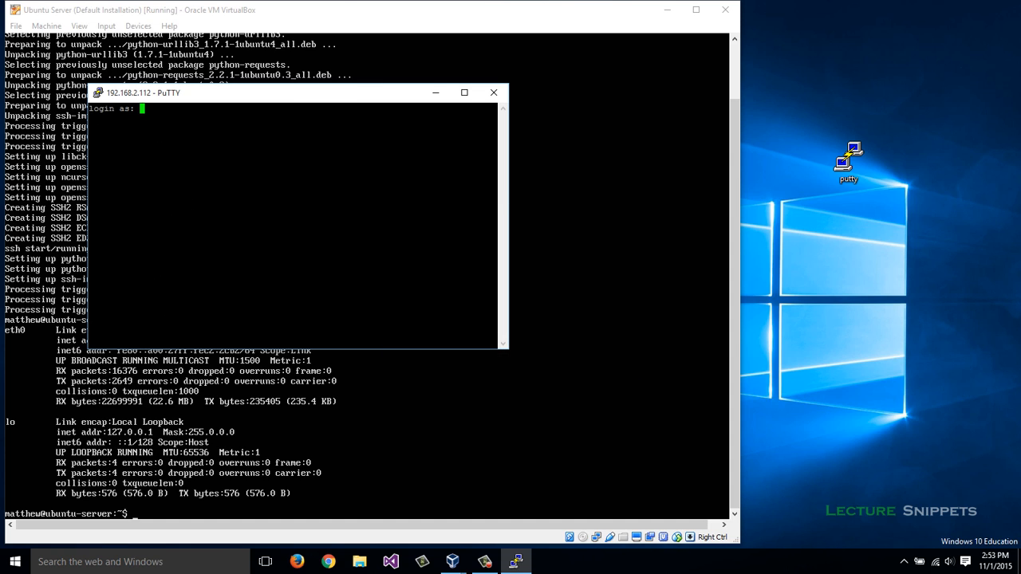
{"action": "type", "text": "ma"}
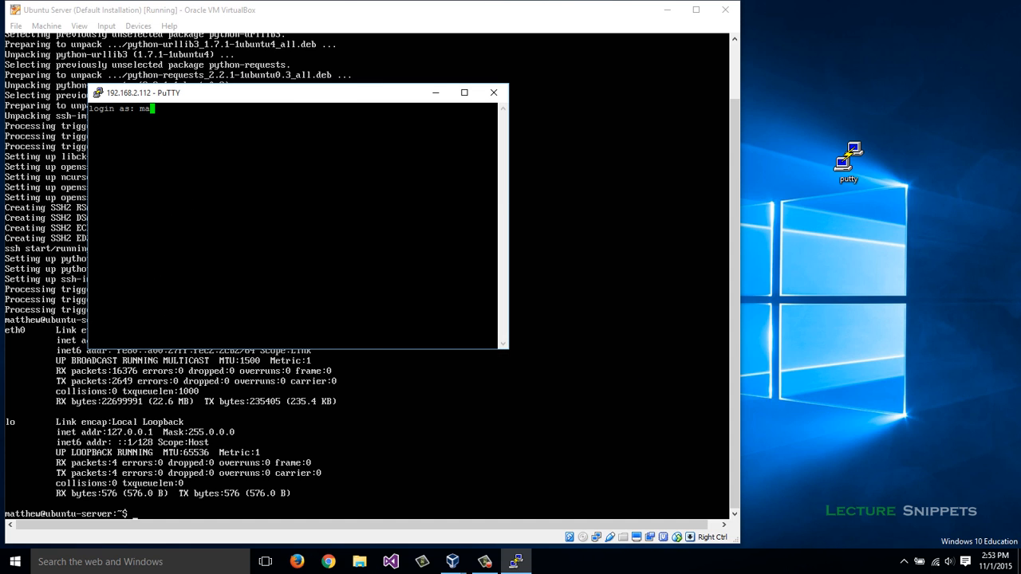
{"action": "key", "text": "Return"}
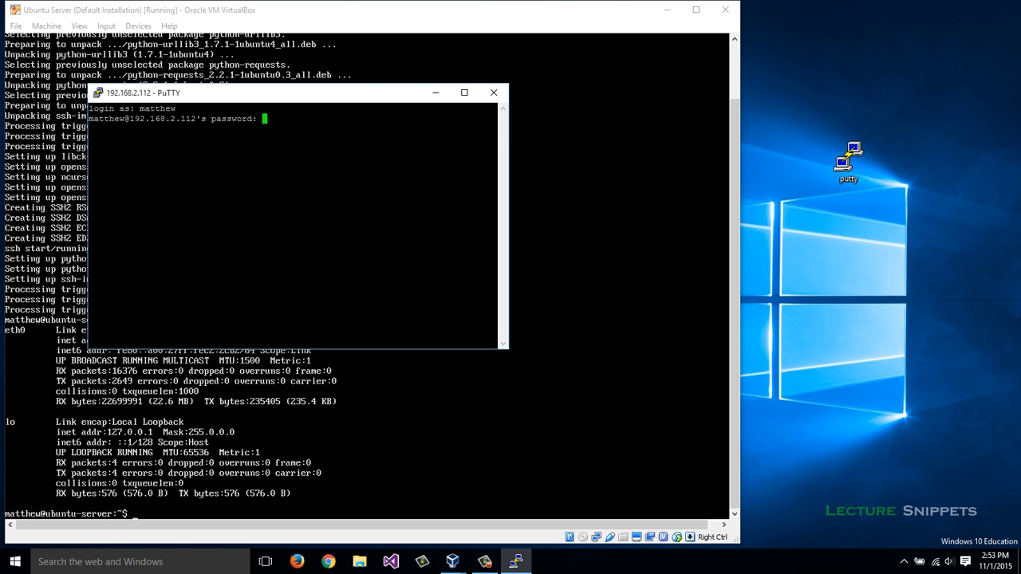
{"action": "key", "text": "Return"}
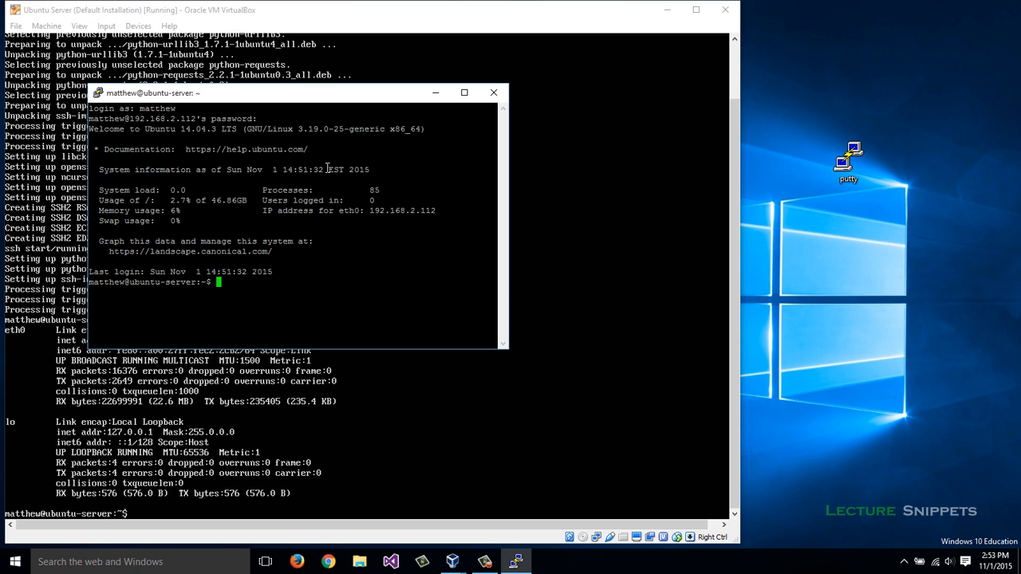